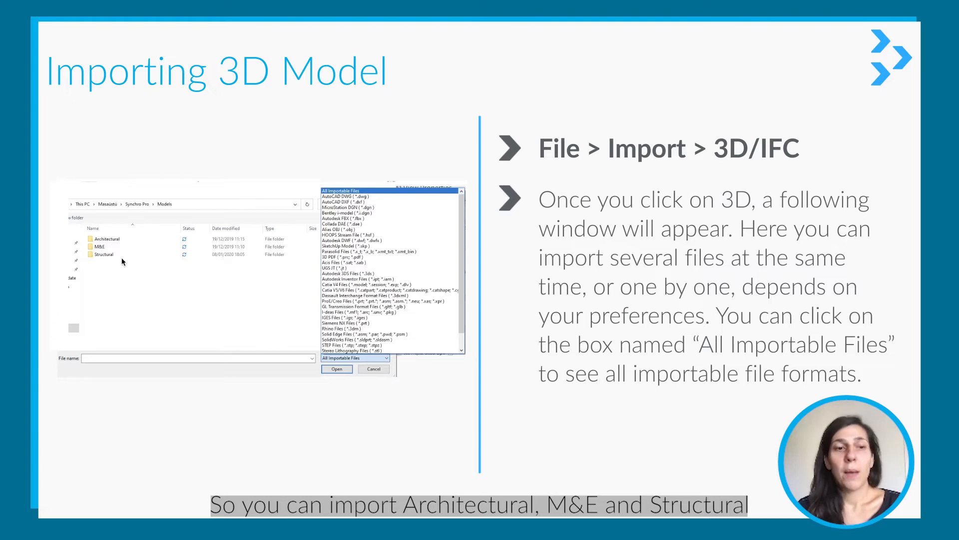
pyautogui.moveTo(147, 307)
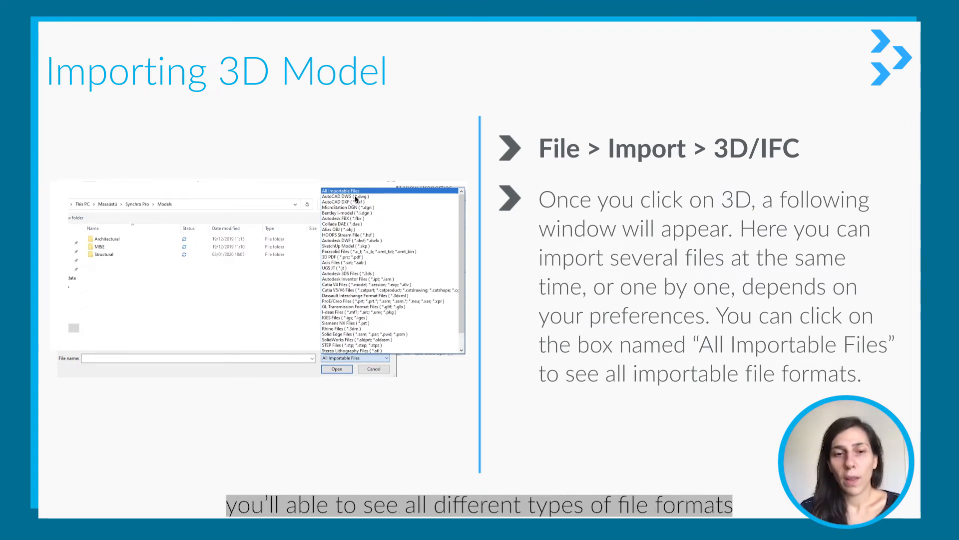
pyautogui.moveTo(358, 314)
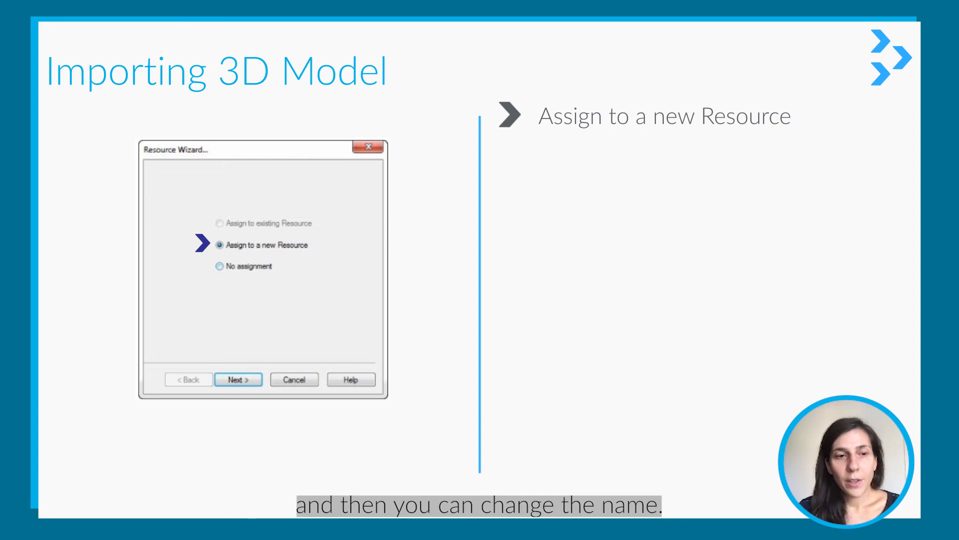
# - Reveal the Enter Resource details bullets on naming and Material type, then the Resource Creation dialog image
pyautogui.click(238, 379)
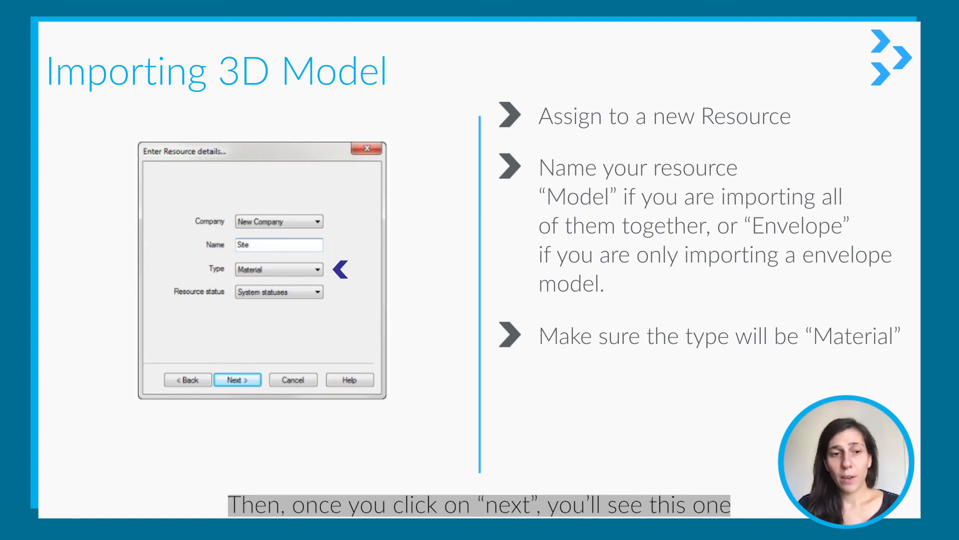
pyautogui.click(237, 379)
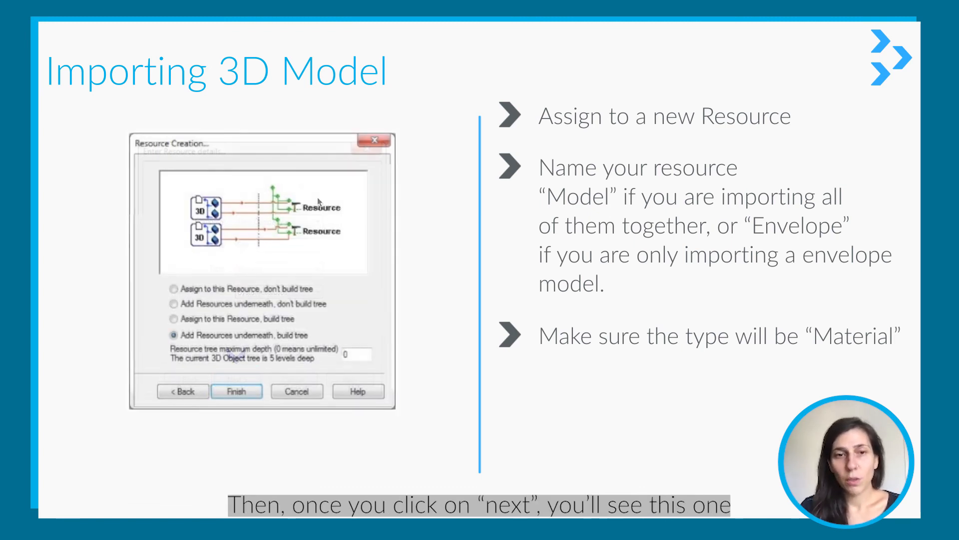